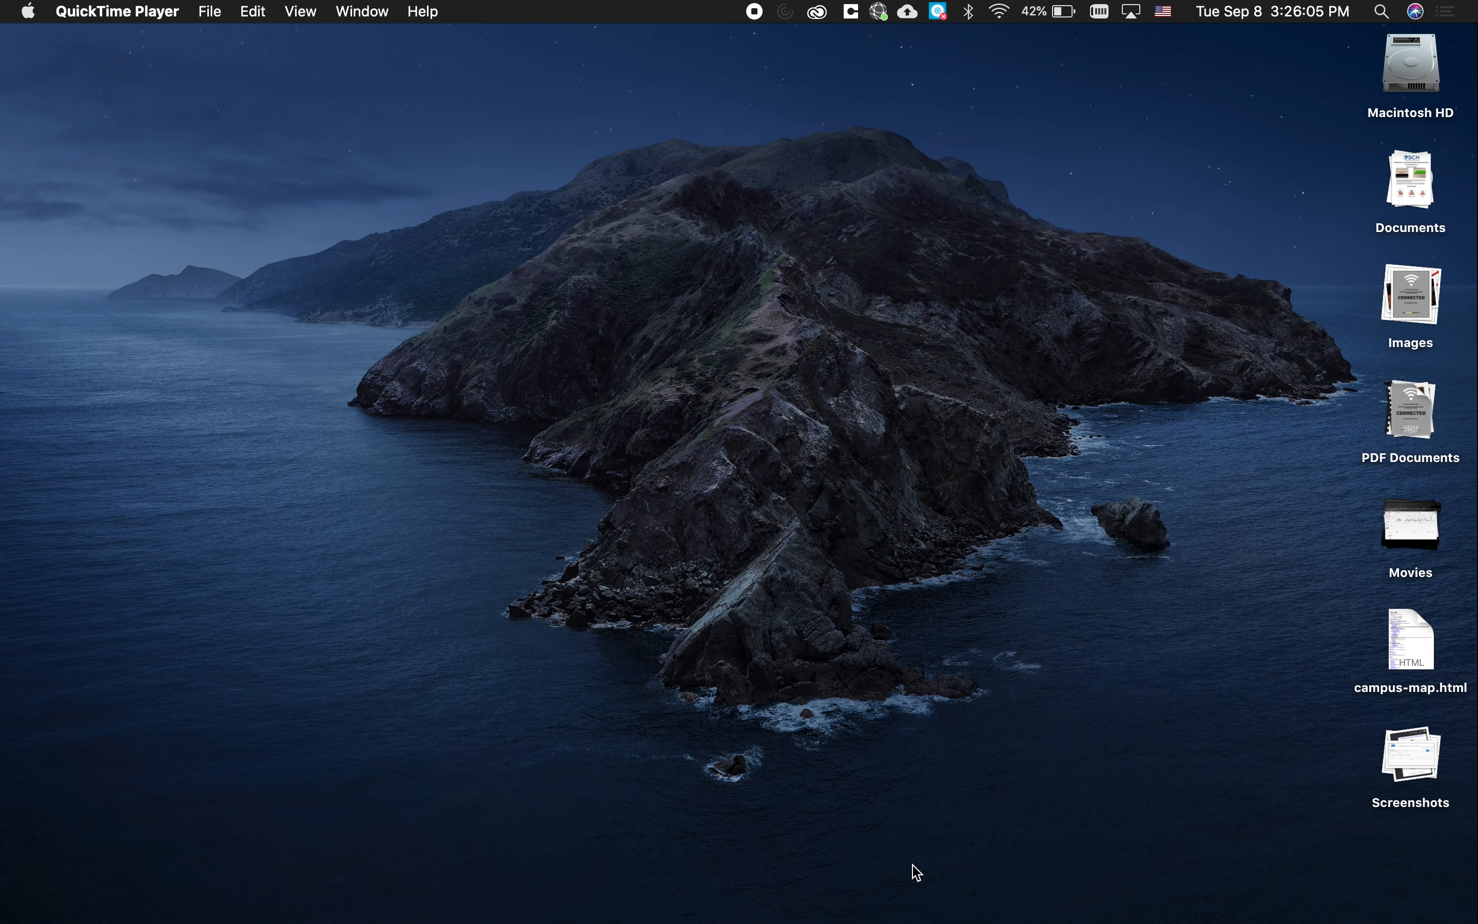
{"action": "mouse_move", "coordinate": [726, 441]}
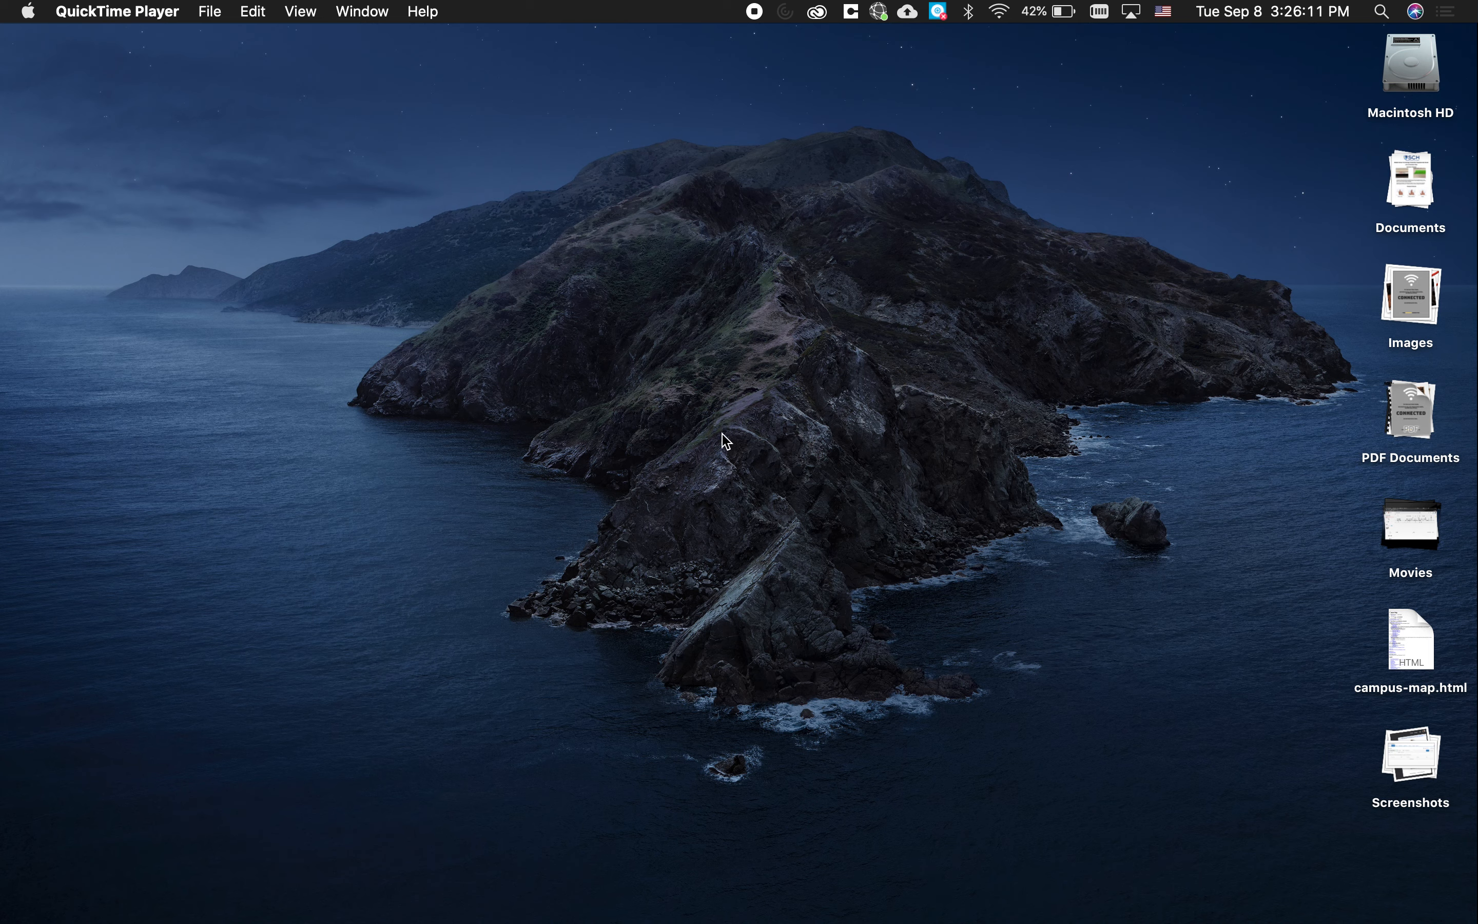
{"action": "mouse_move", "coordinate": [464, 316]}
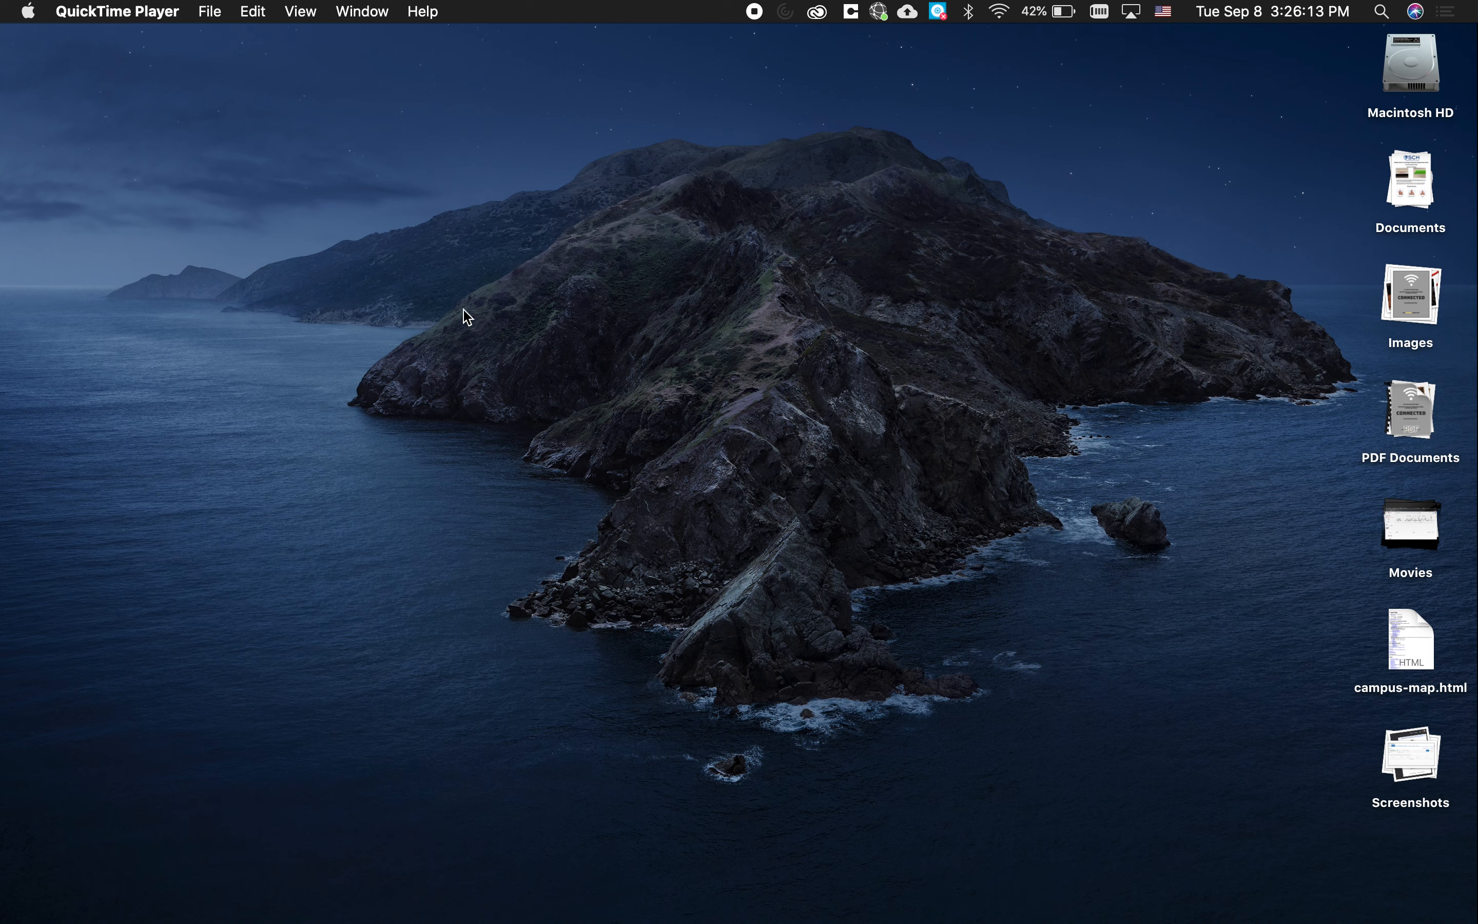
{"action": "mouse_move", "coordinate": [488, 404]}
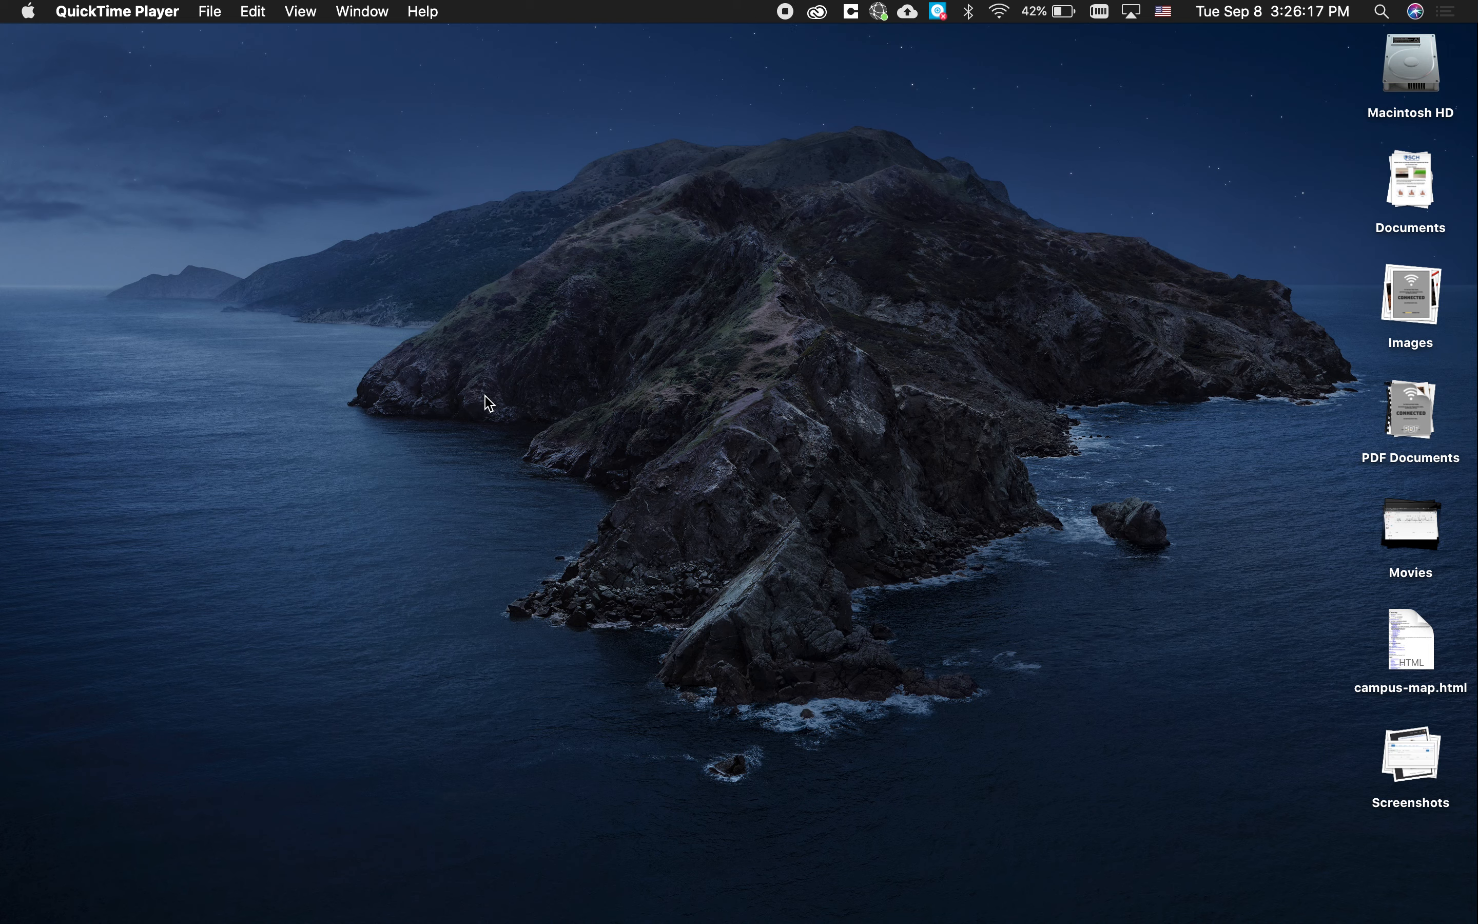
{"action": "mouse_move", "coordinate": [102, 81]}
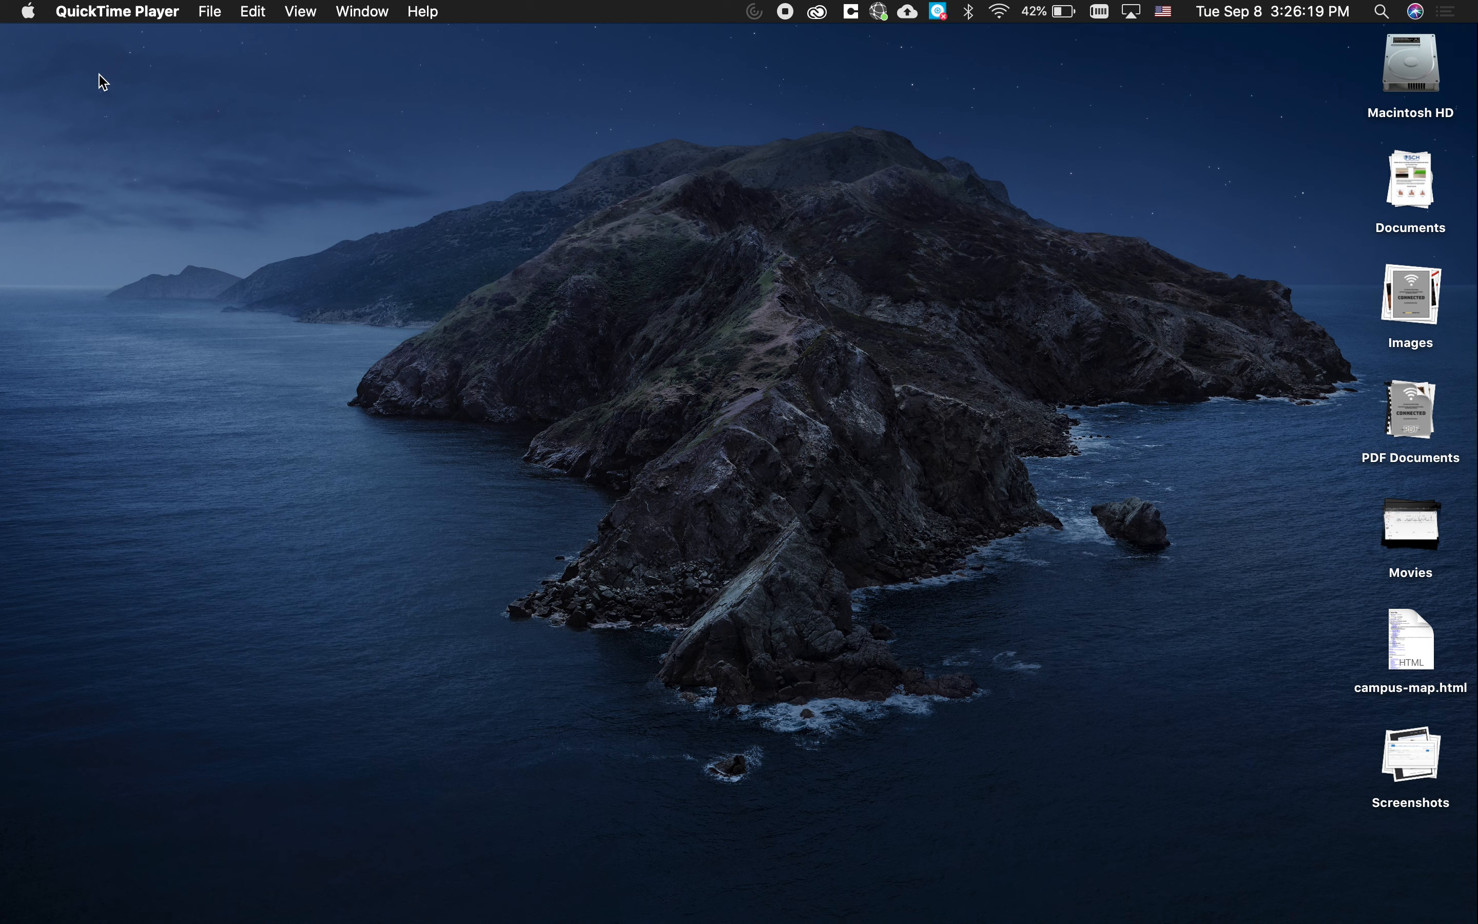
- Launch System Preferences from the Apple menu
{"action": "left_click", "coordinate": [26, 10]}
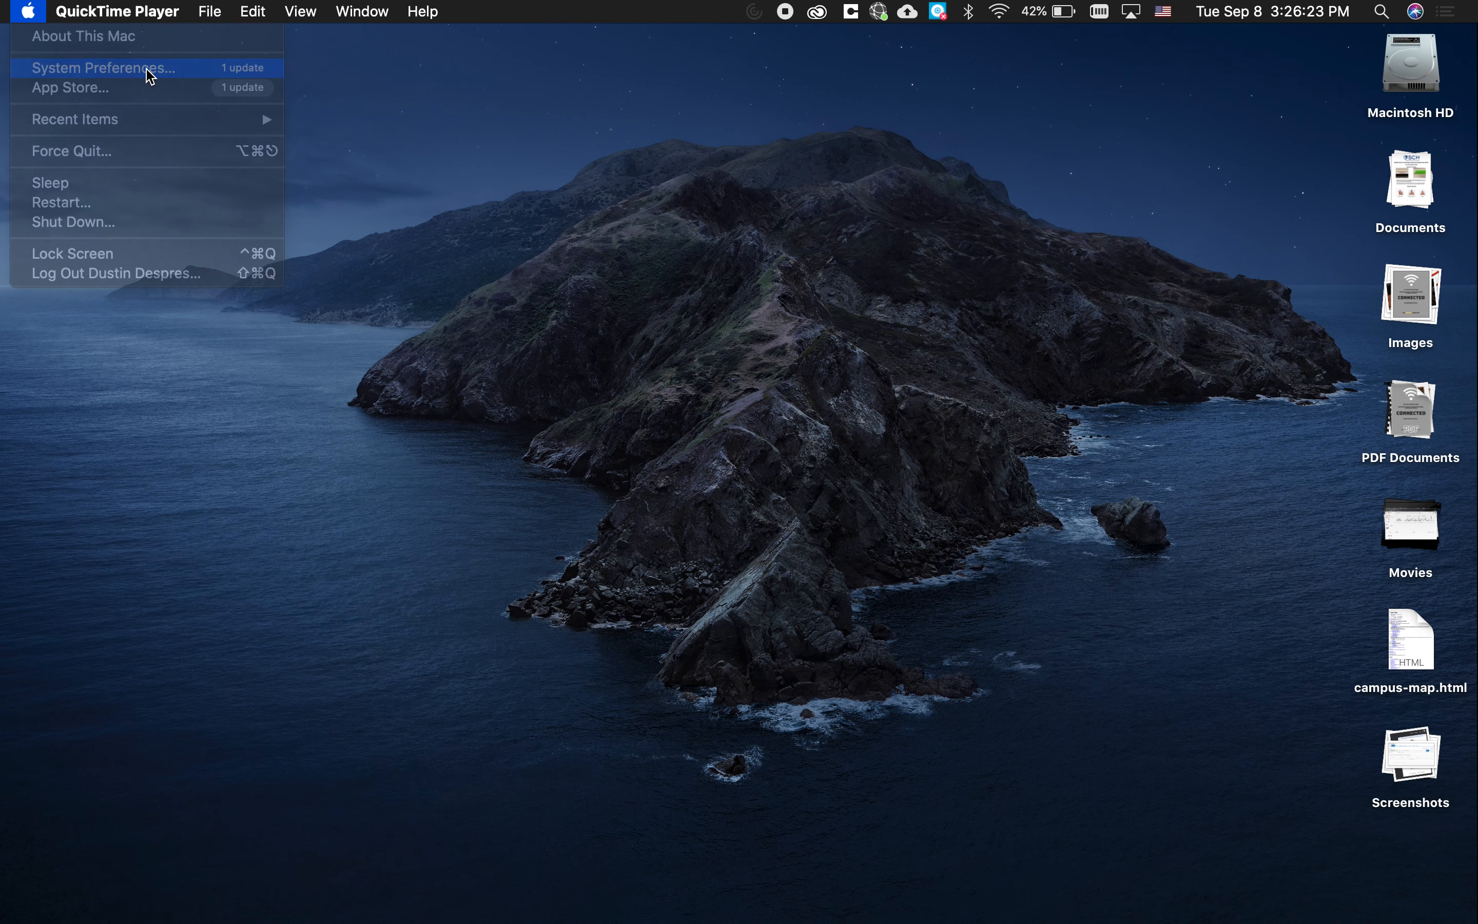
{"action": "left_click", "coordinate": [104, 66]}
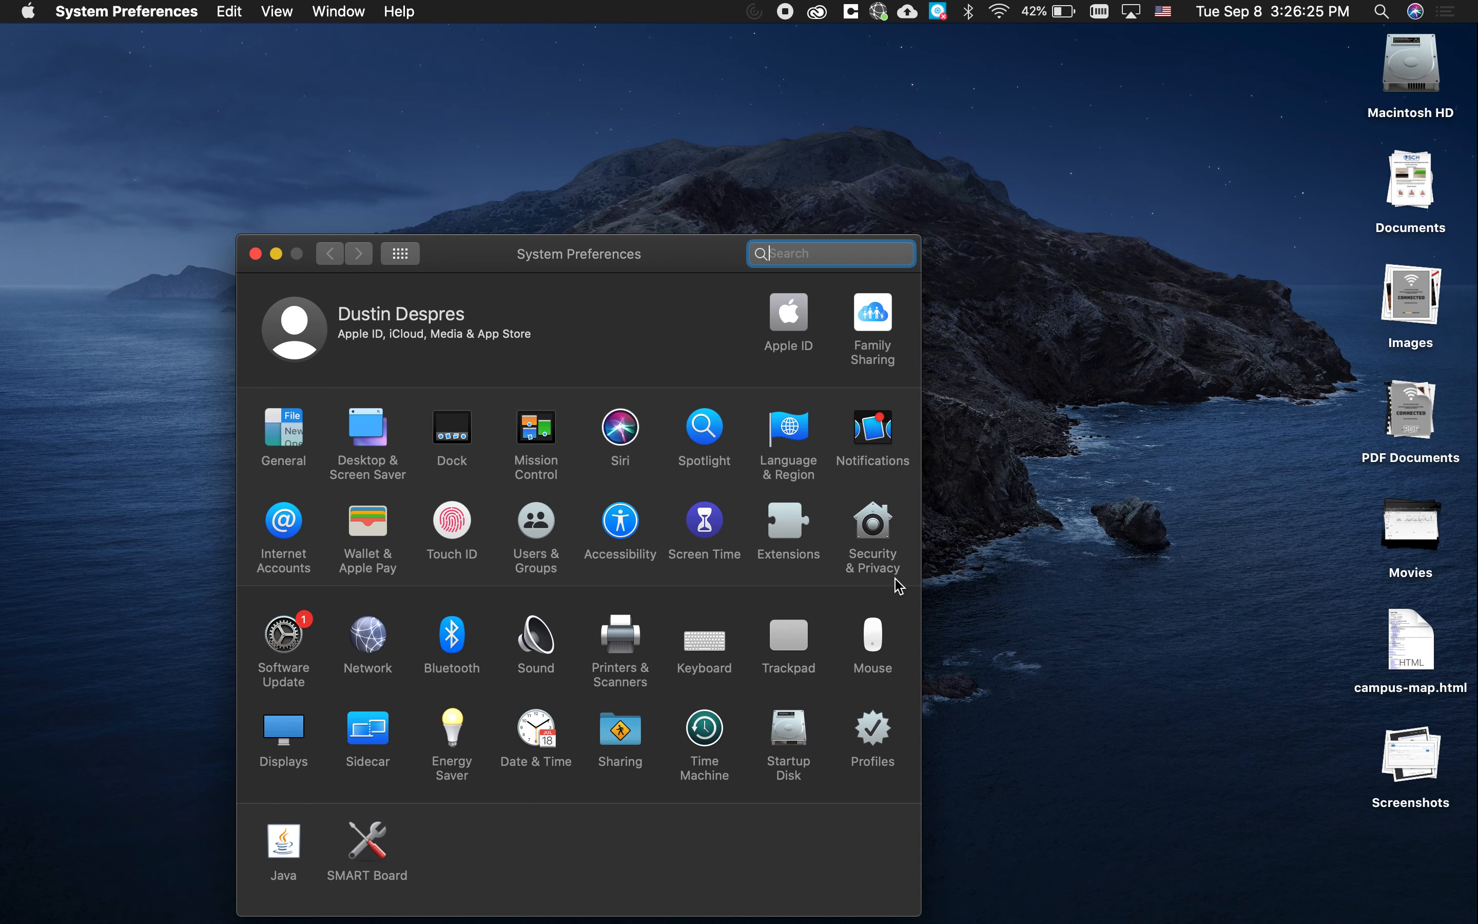
{"action": "mouse_move", "coordinate": [795, 378]}
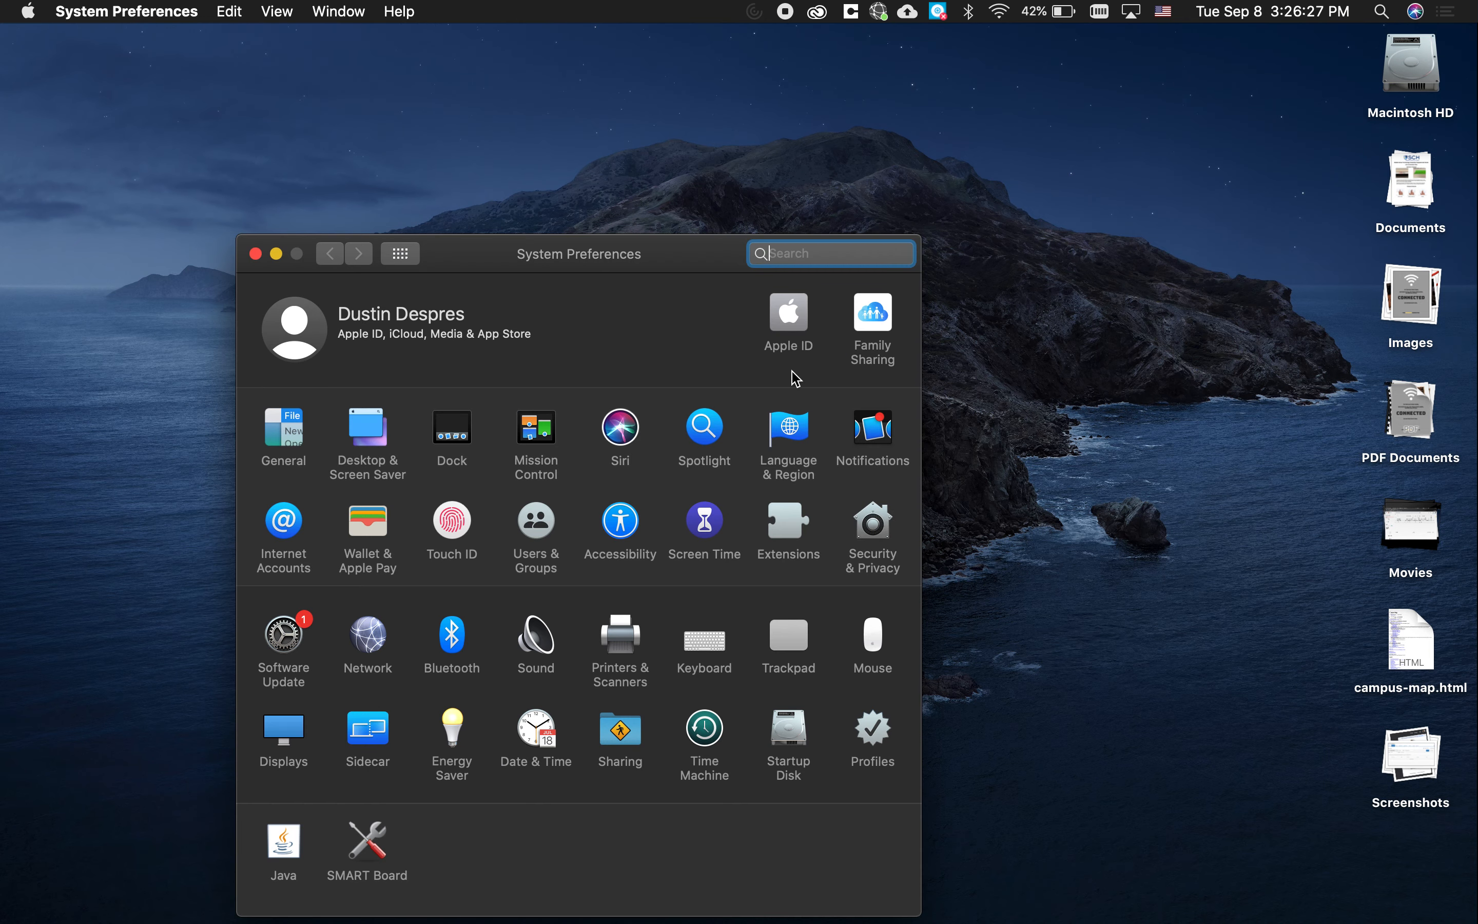
- Enter Security & Privacy and unlock it by authenticating with the account password
{"action": "left_click", "coordinate": [870, 526]}
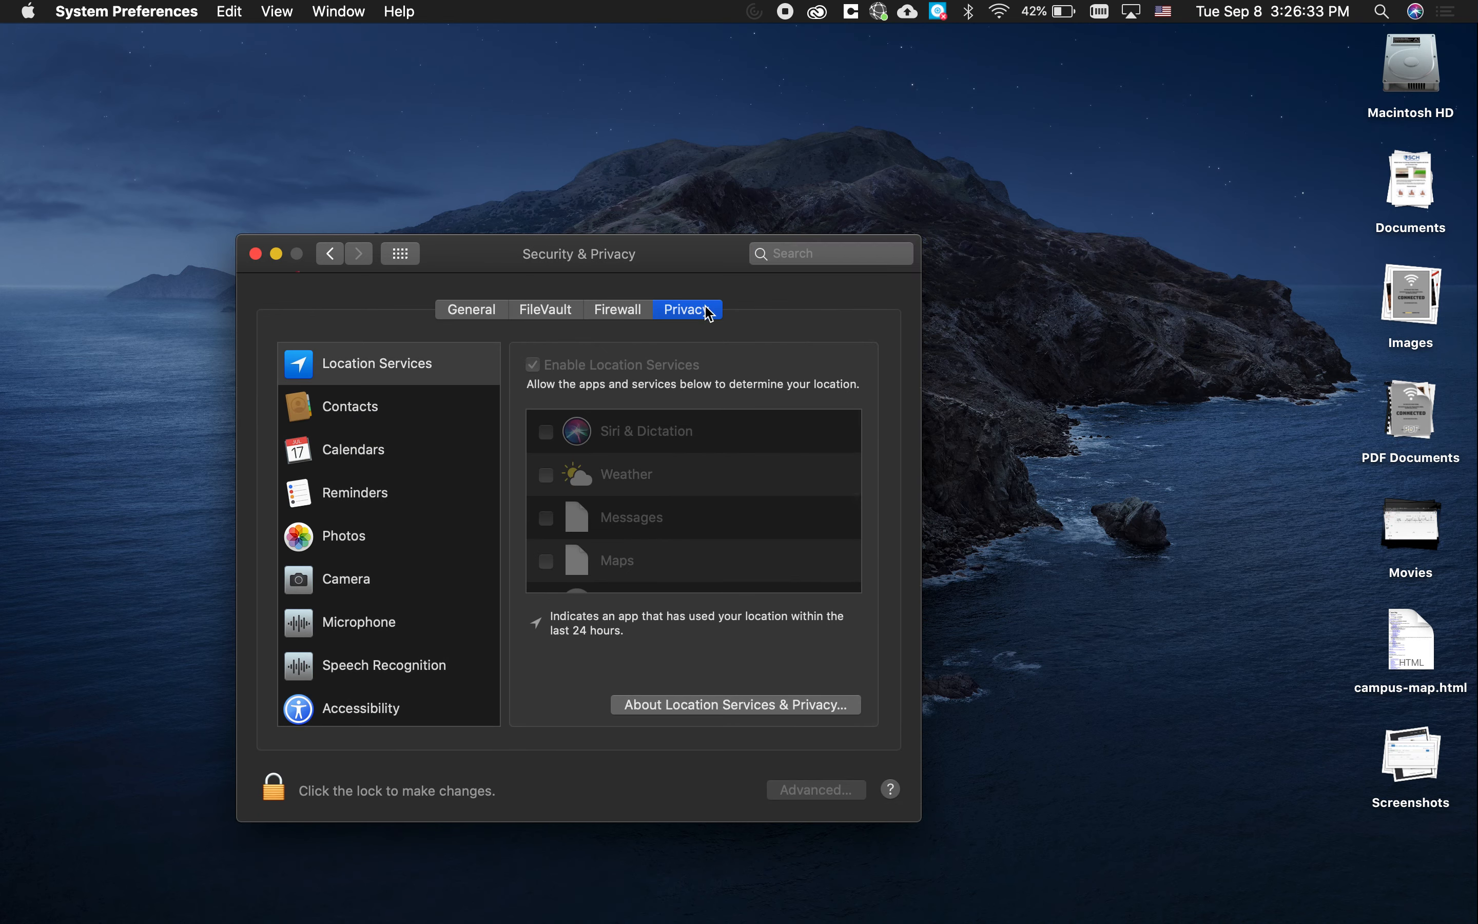
{"action": "mouse_move", "coordinate": [311, 779]}
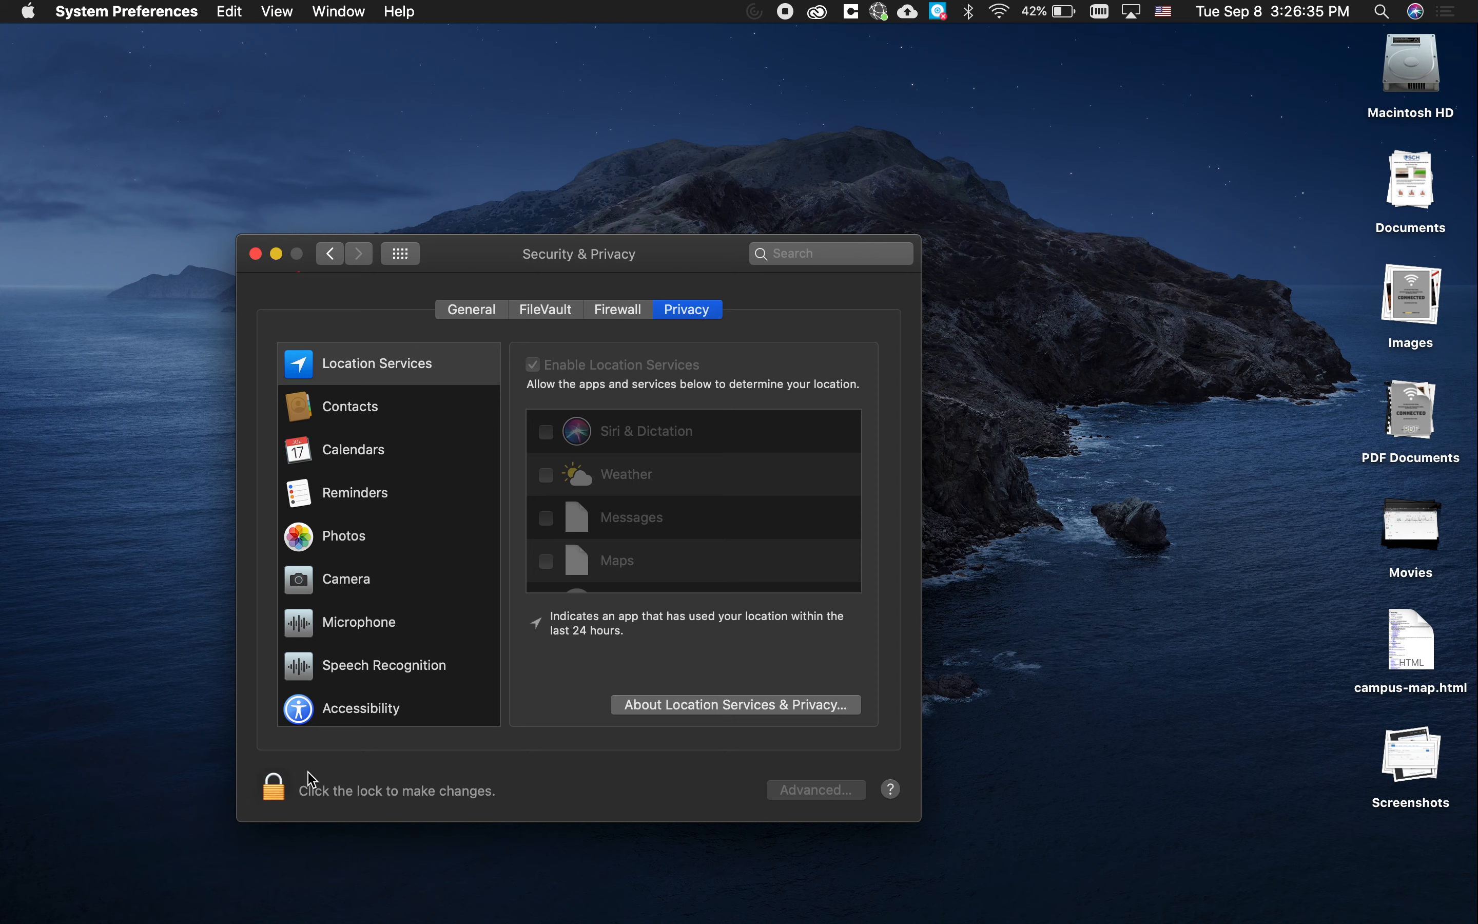
{"action": "left_click", "coordinate": [273, 789]}
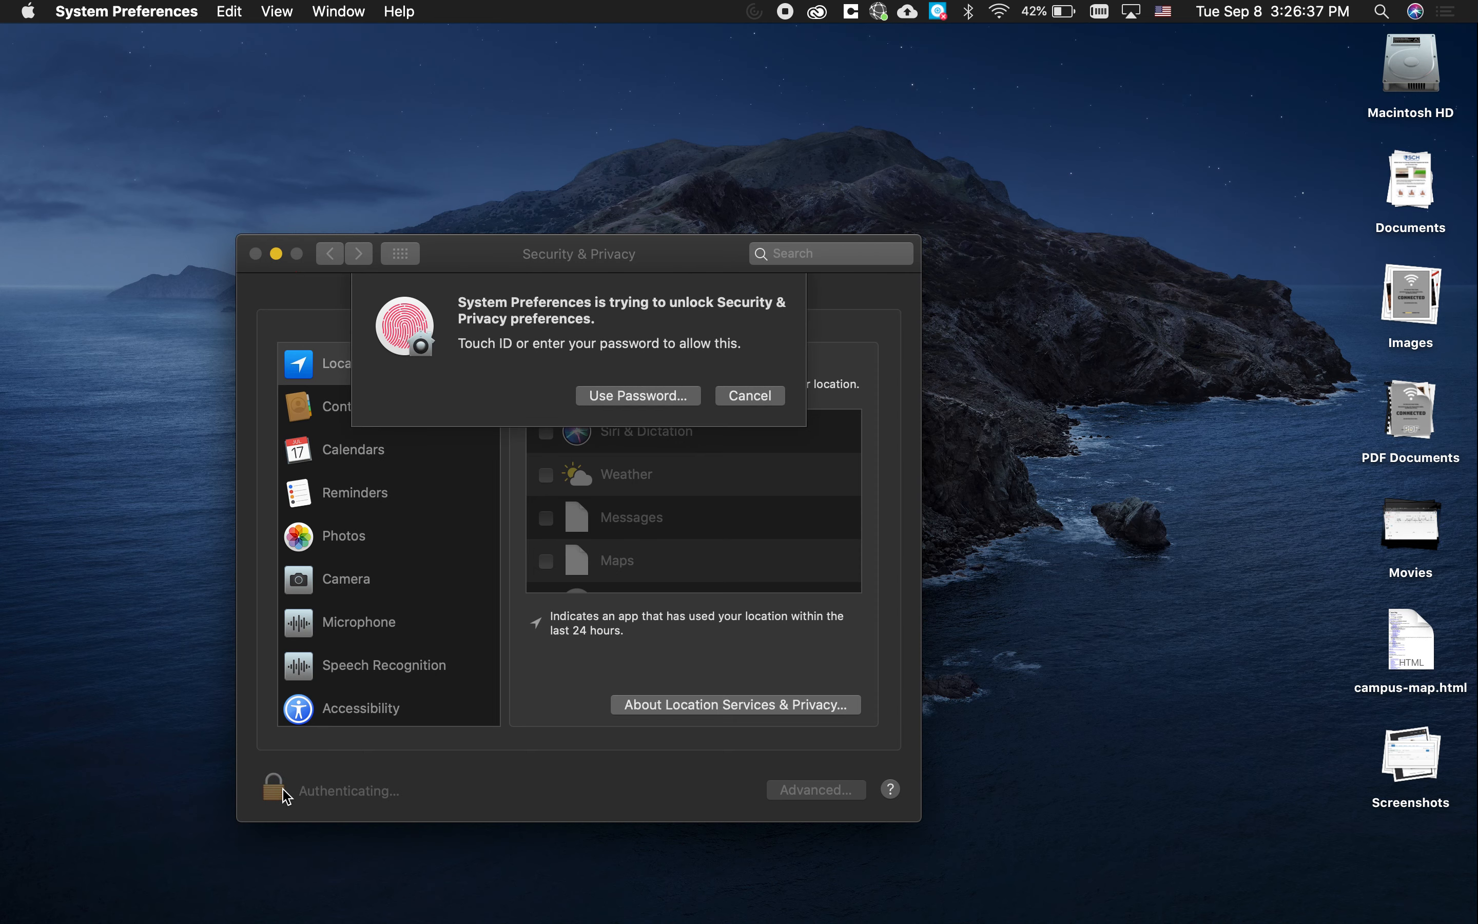
{"action": "left_click", "coordinate": [637, 395]}
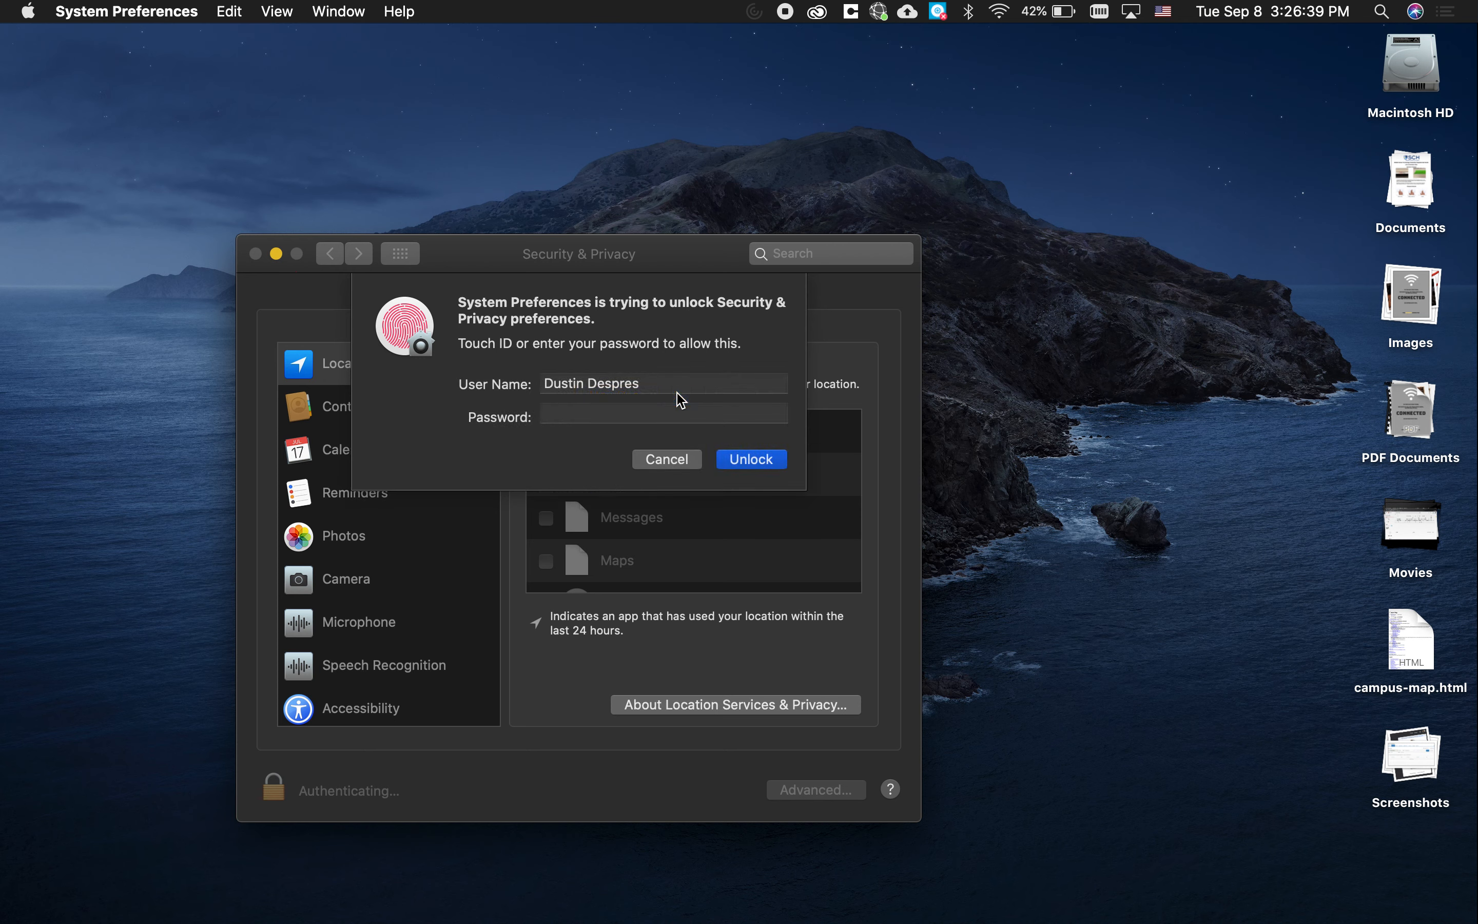
{"action": "type", "text": "password"}
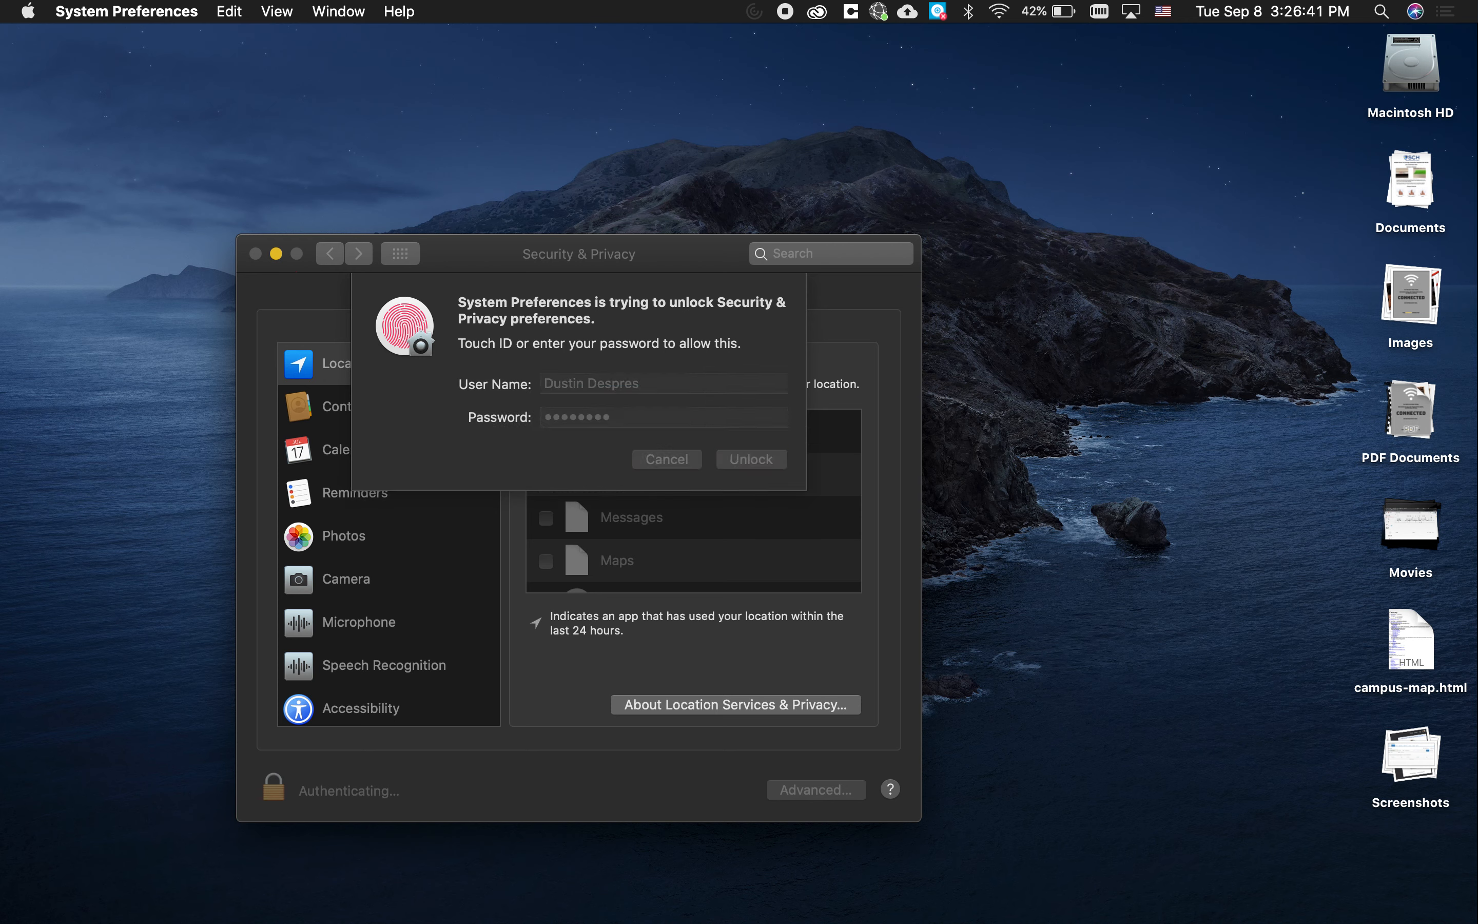
{"action": "left_click", "coordinate": [750, 459]}
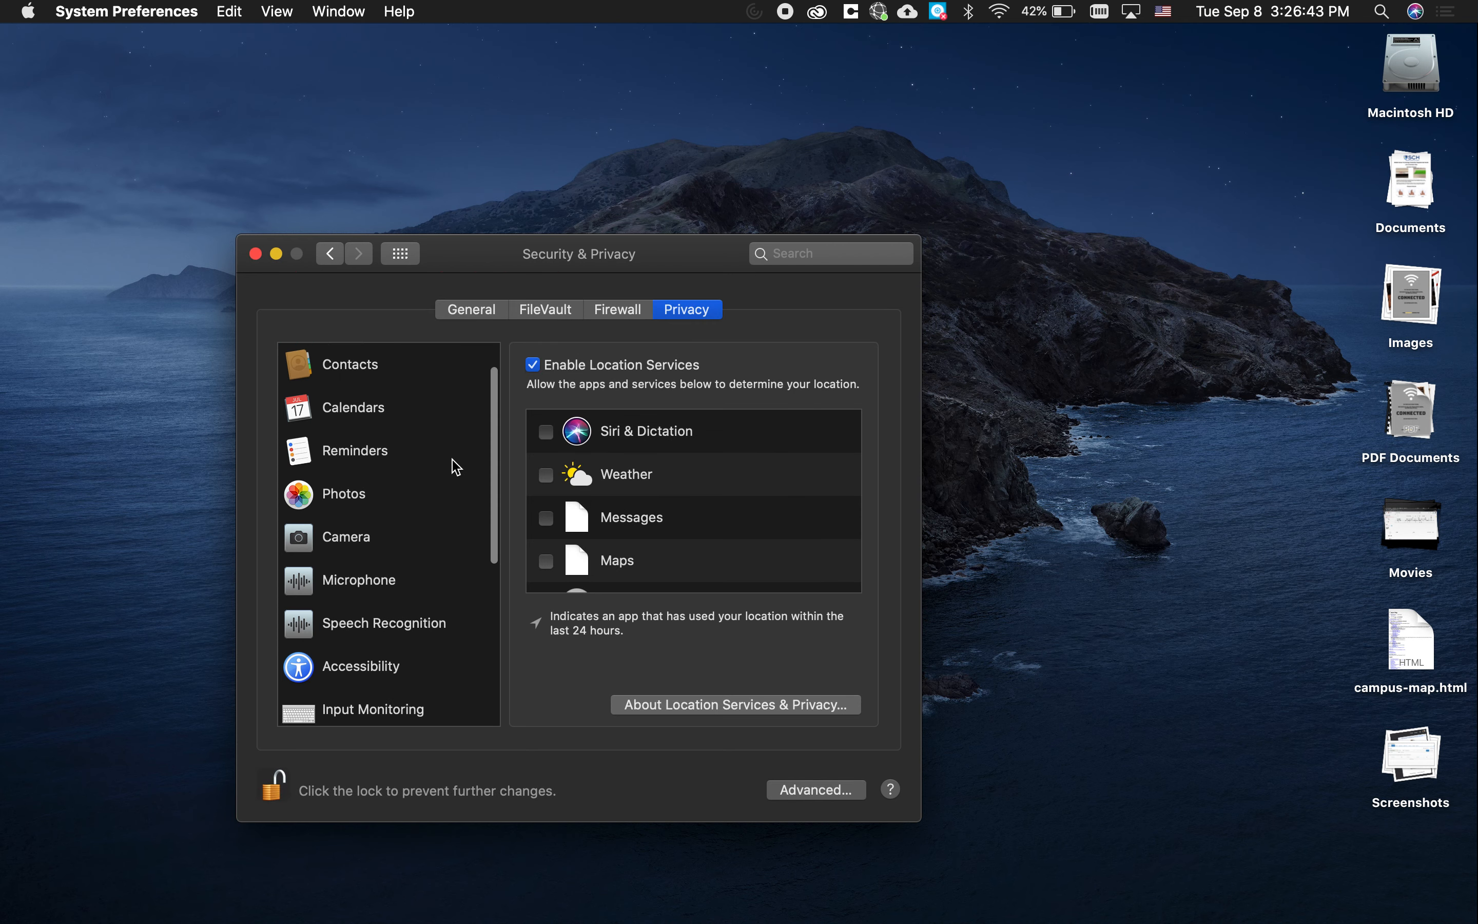
- Select Screen Recording in the Privacy sidebar to list apps allowed to record the screen
{"action": "scroll", "scroll_direction": "down", "scroll_amount": 3}
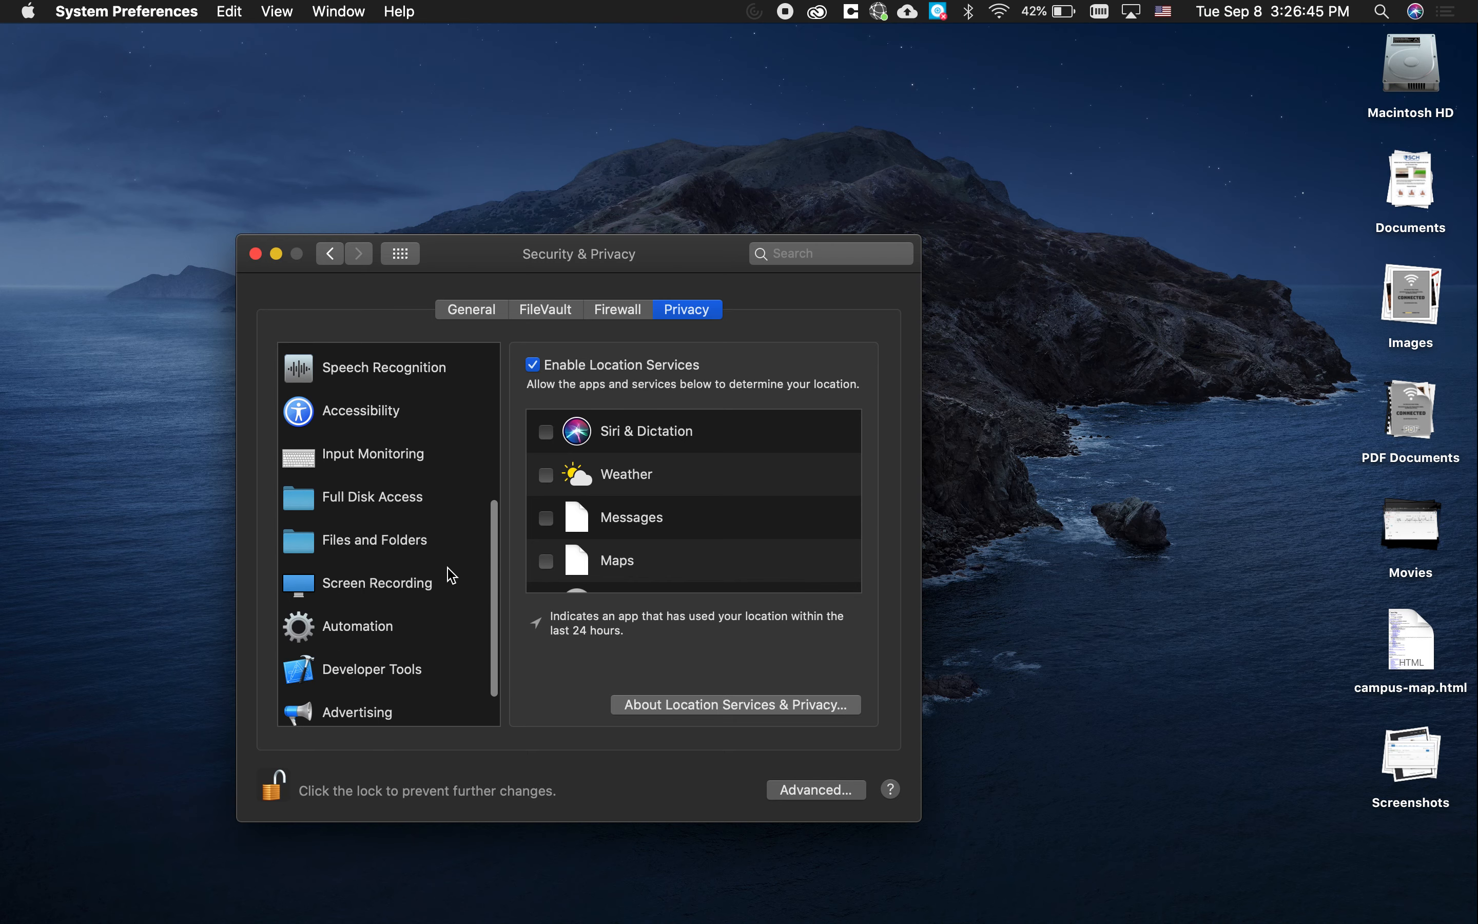
{"action": "left_click", "coordinate": [377, 583]}
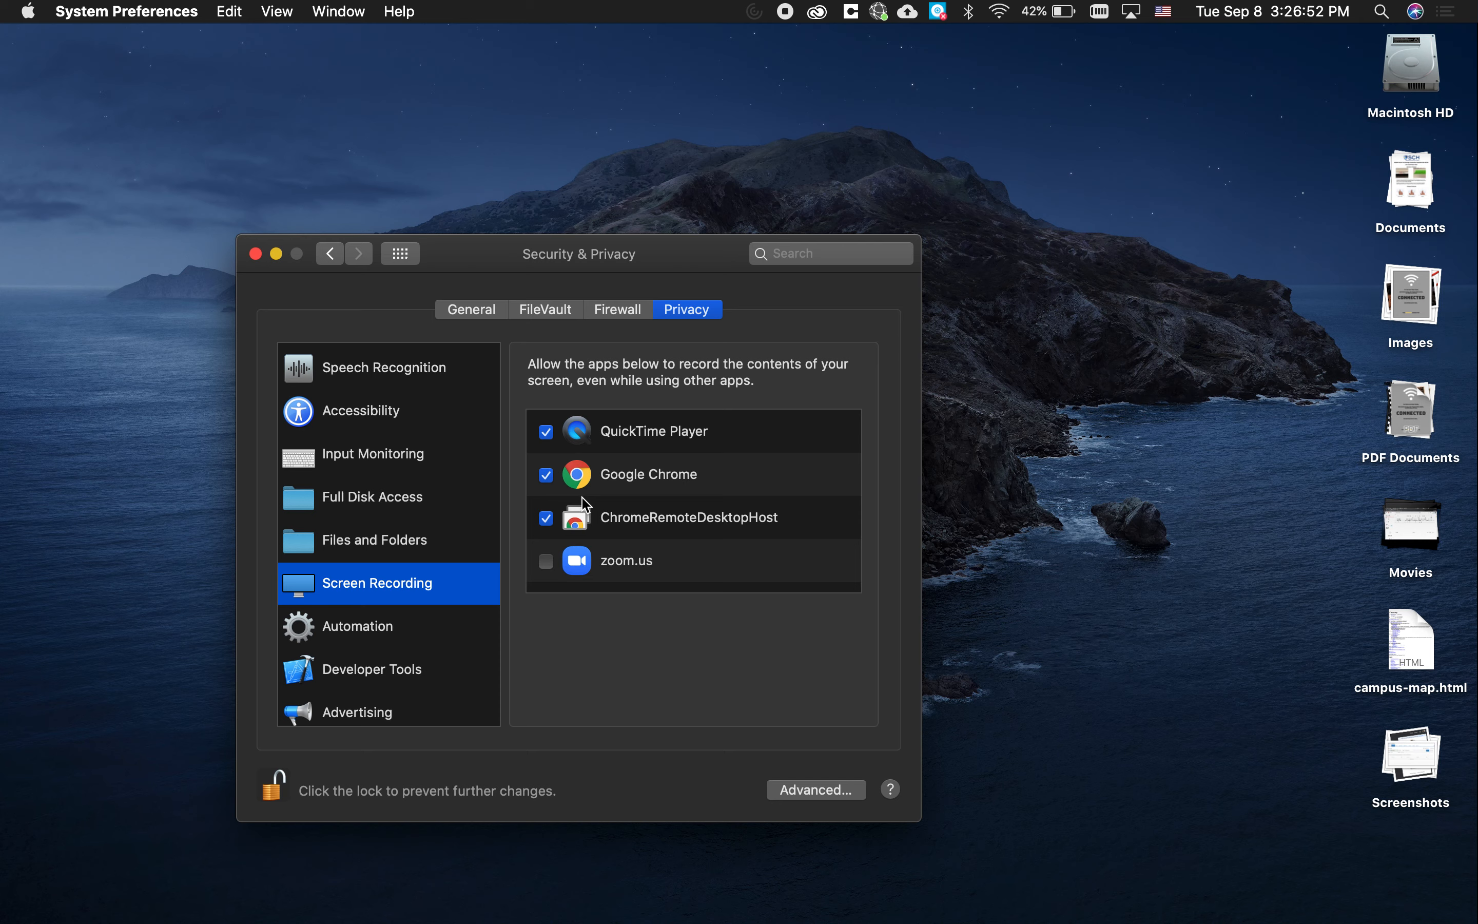
{"action": "mouse_move", "coordinate": [448, 664]}
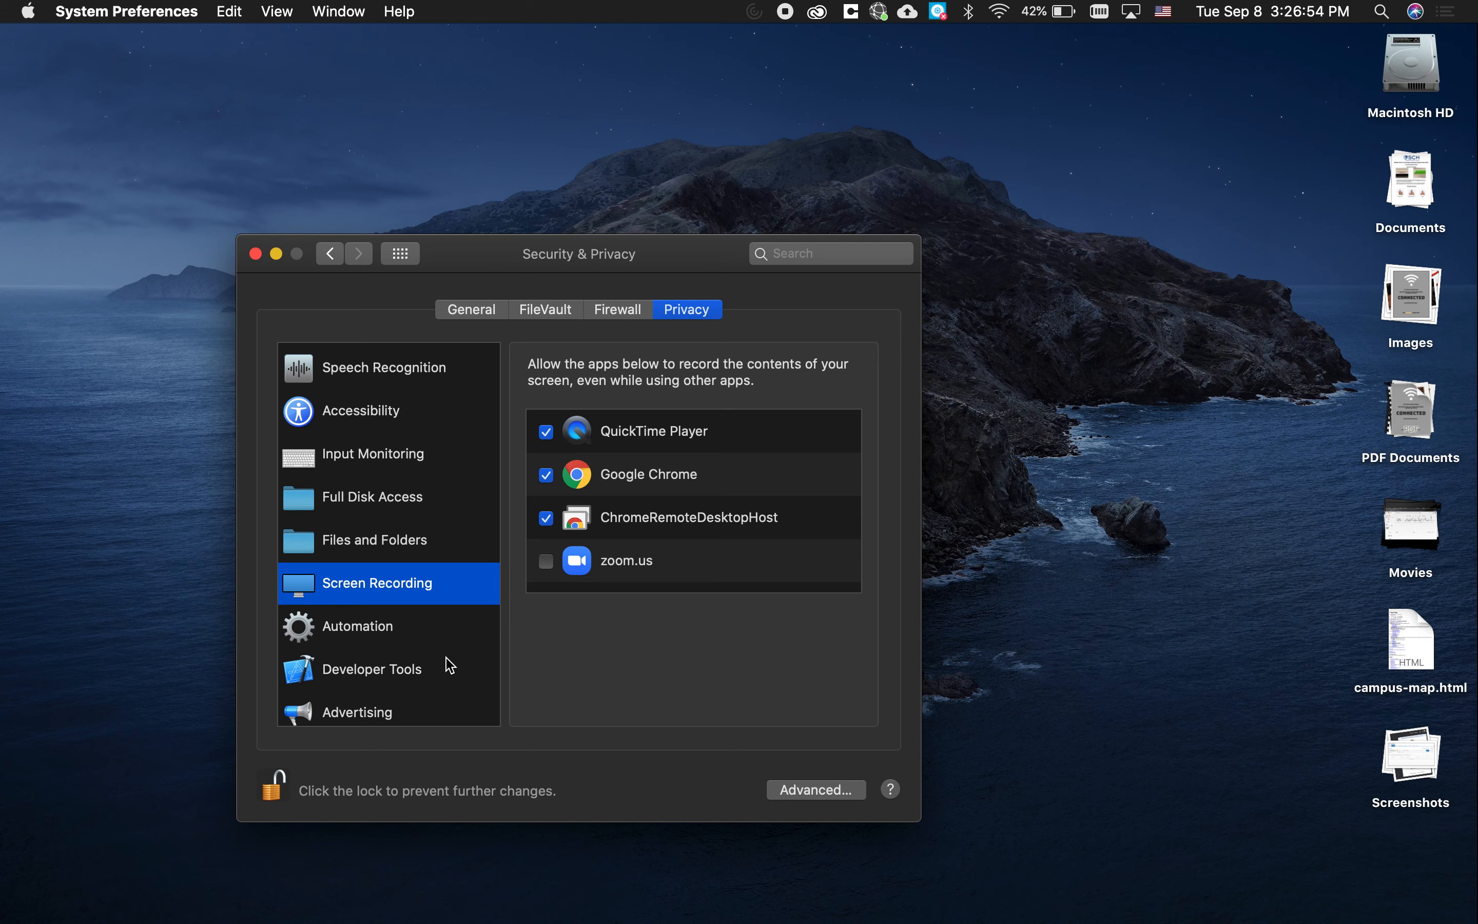
{"action": "mouse_move", "coordinate": [760, 135]}
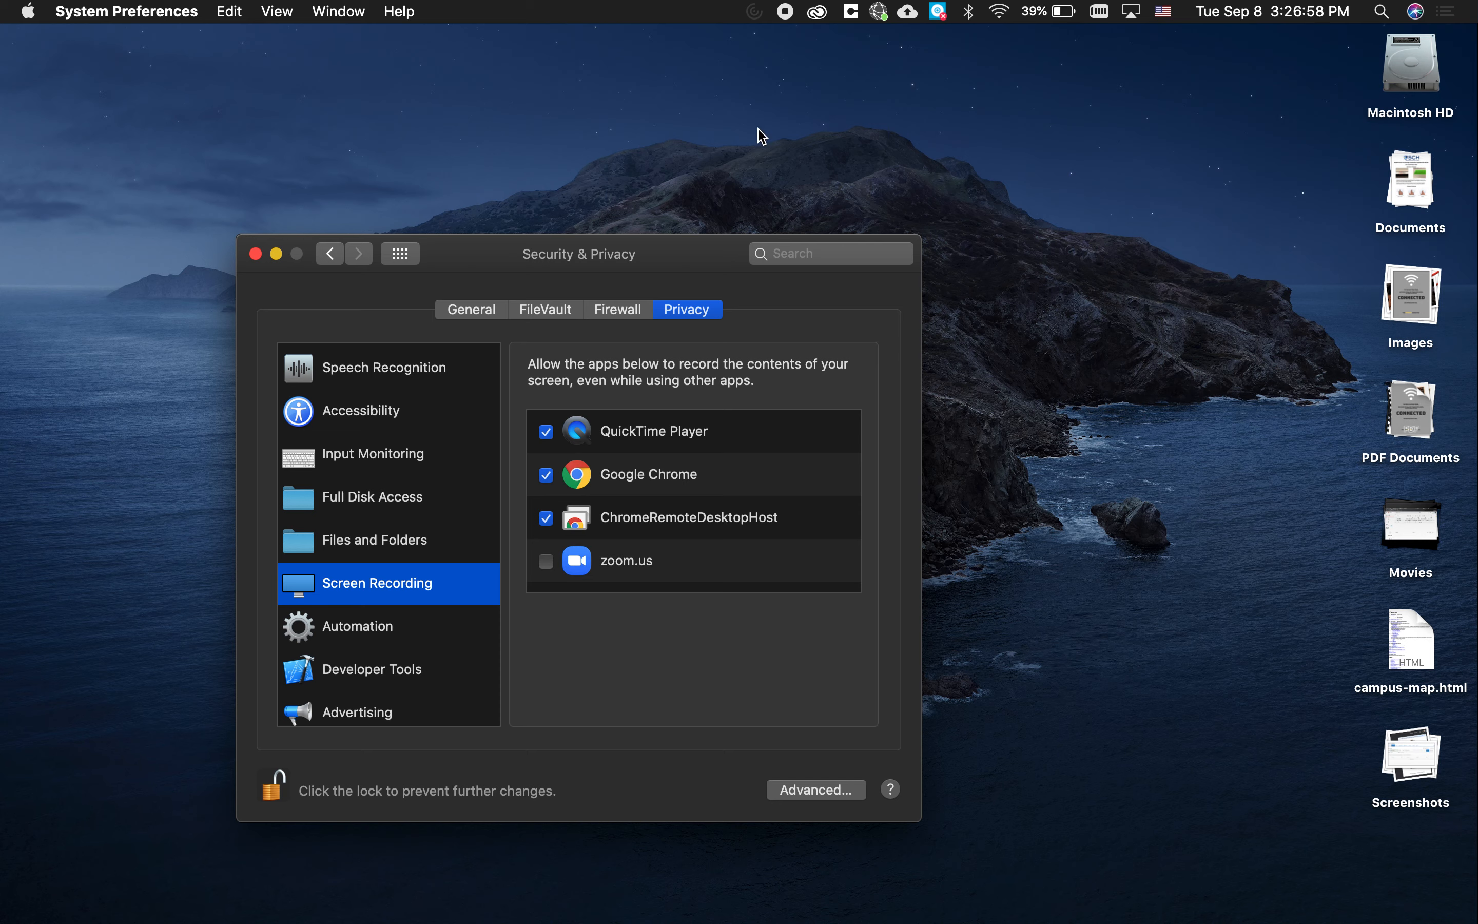
{"action": "mouse_move", "coordinate": [813, 18]}
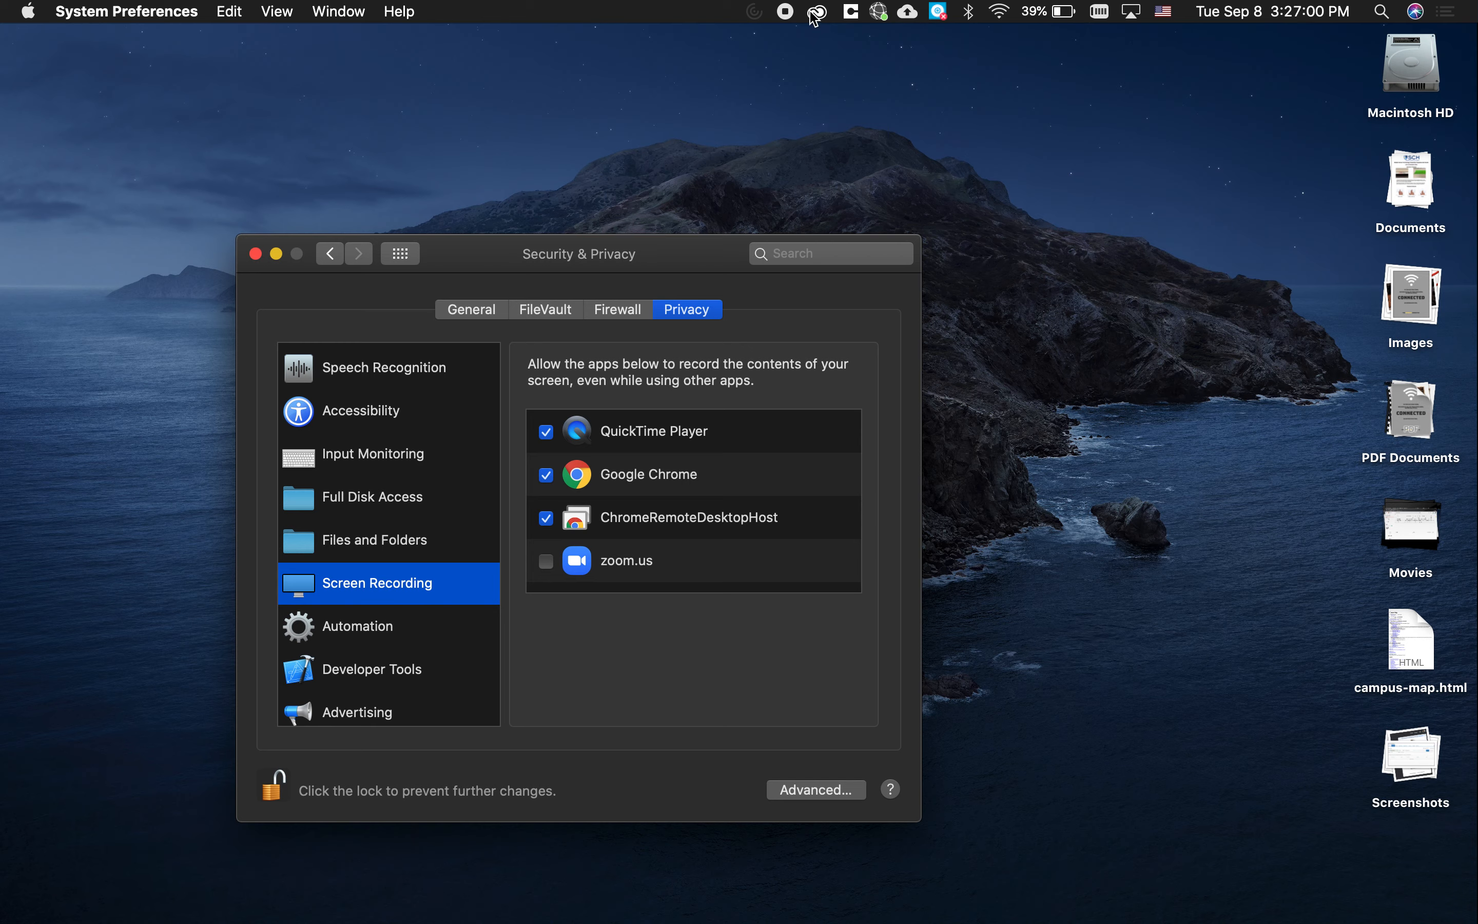